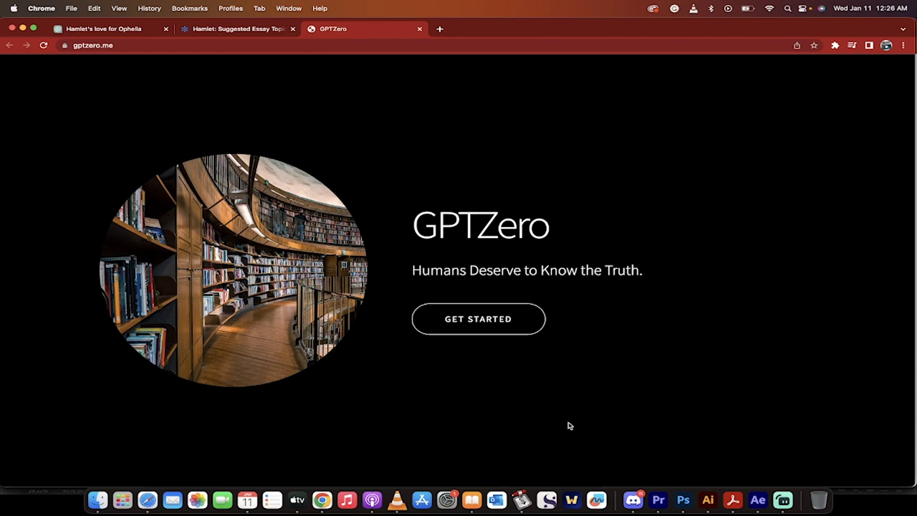
pyautogui.moveTo(418, 252)
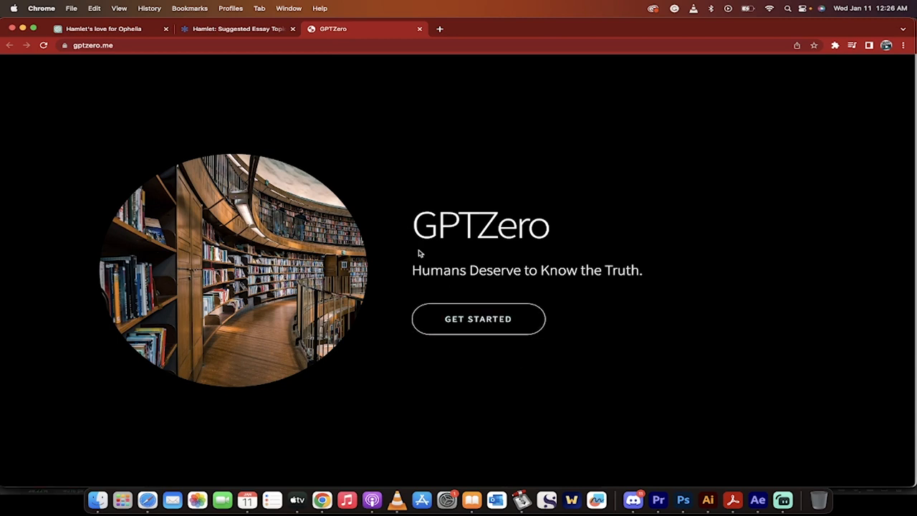
pyautogui.moveTo(408, 258)
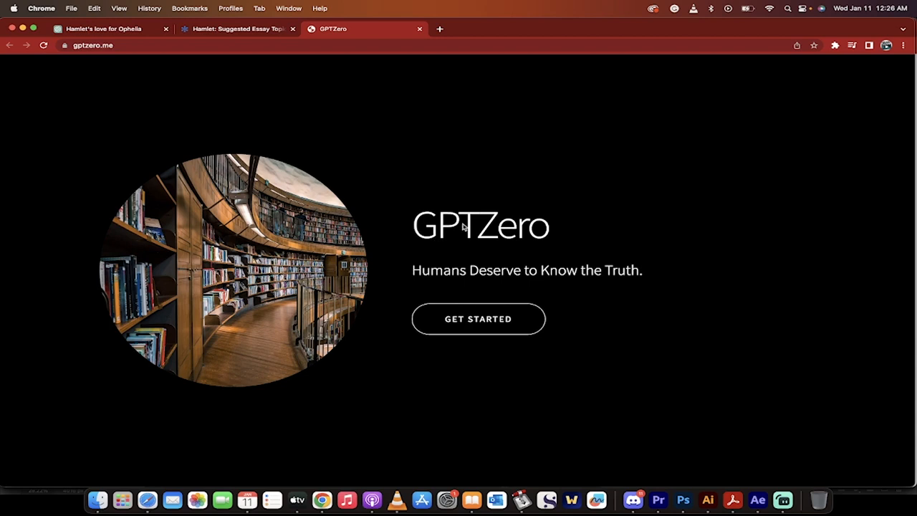
pyautogui.moveTo(285, 103)
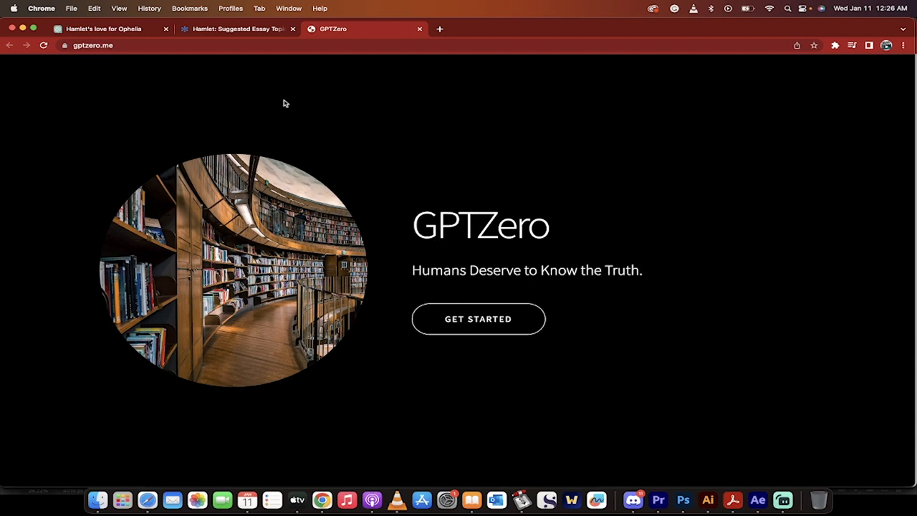
pyautogui.moveTo(94, 29)
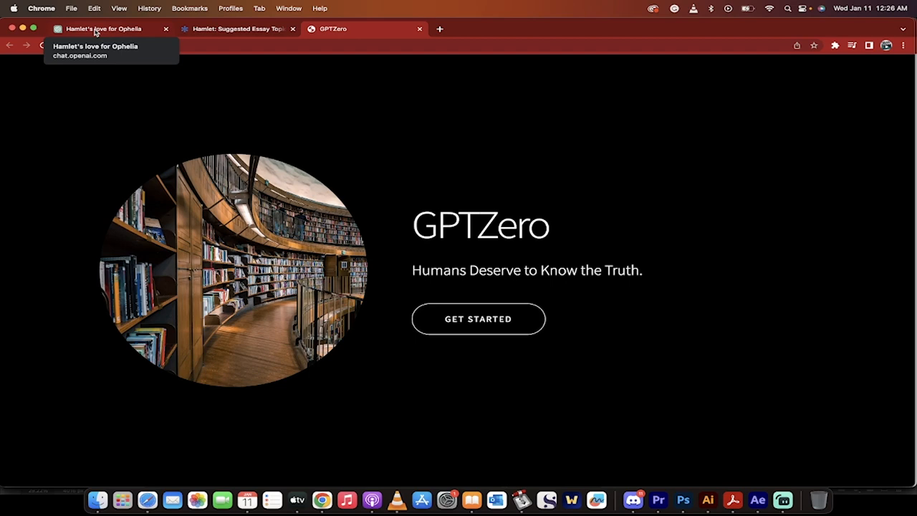
# Step: Check the SparkNotes Hamlet essay topics, then return to the ChatGPT 'Does Hamlet love Ophelia' essay
pyautogui.click(103, 29)
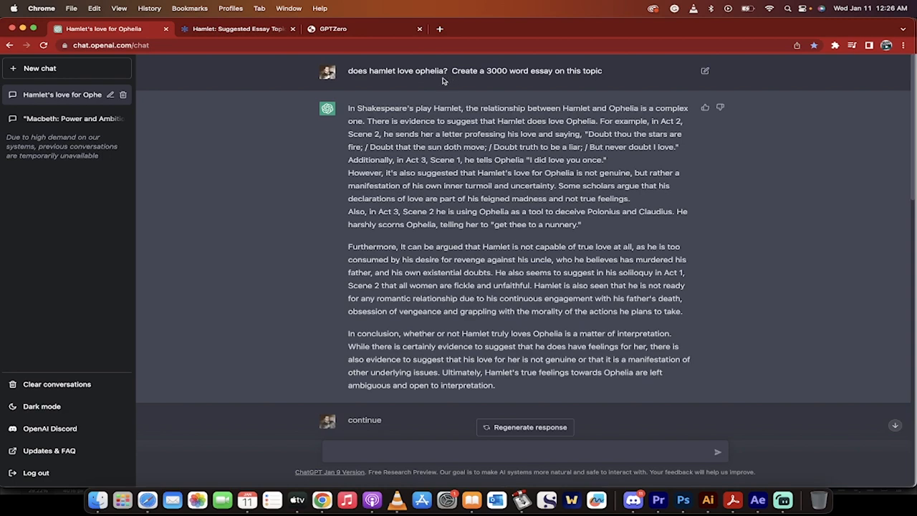
pyautogui.moveTo(416, 82)
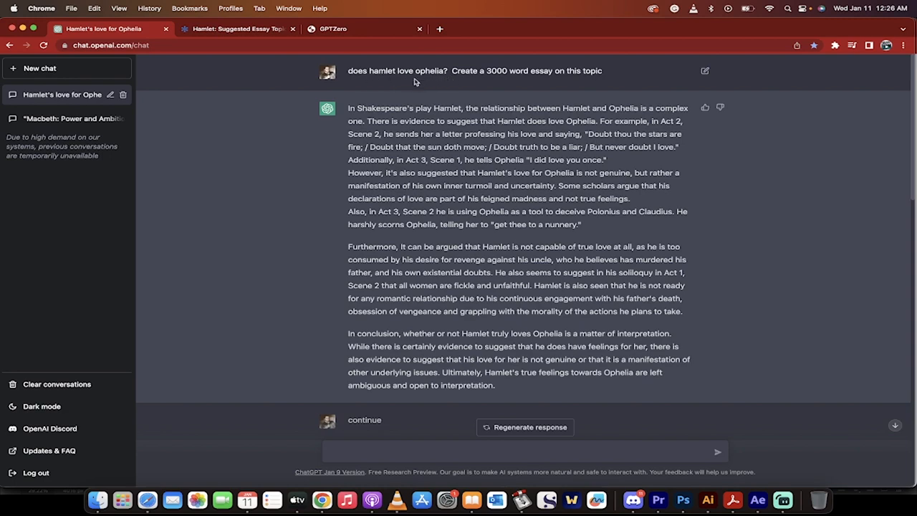
pyautogui.click(237, 29)
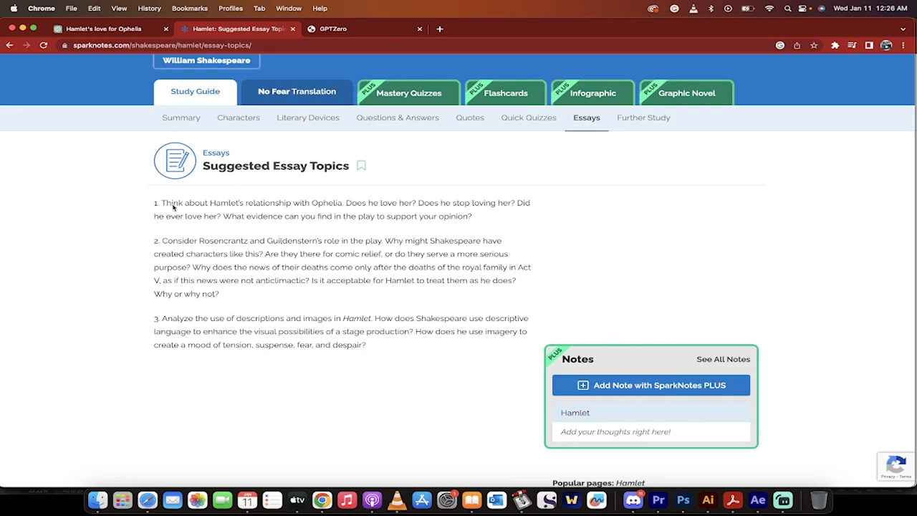
pyautogui.moveTo(364, 3)
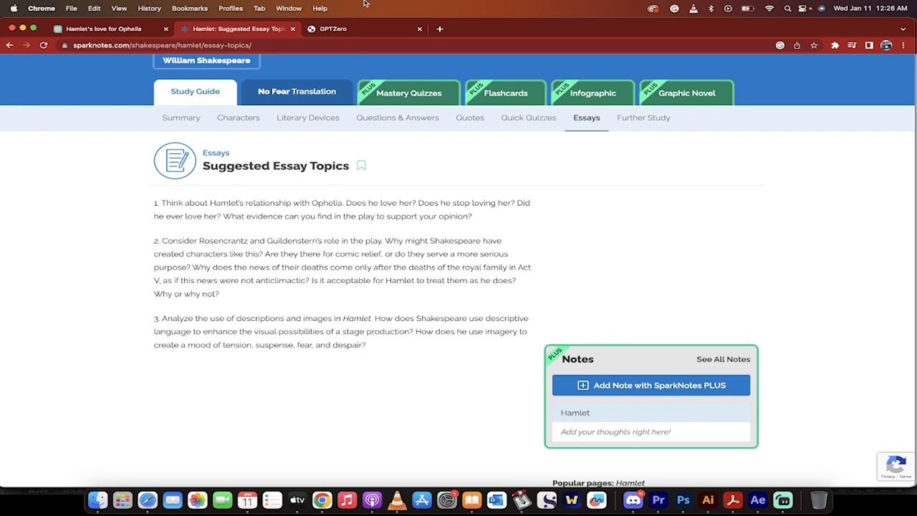
pyautogui.click(104, 29)
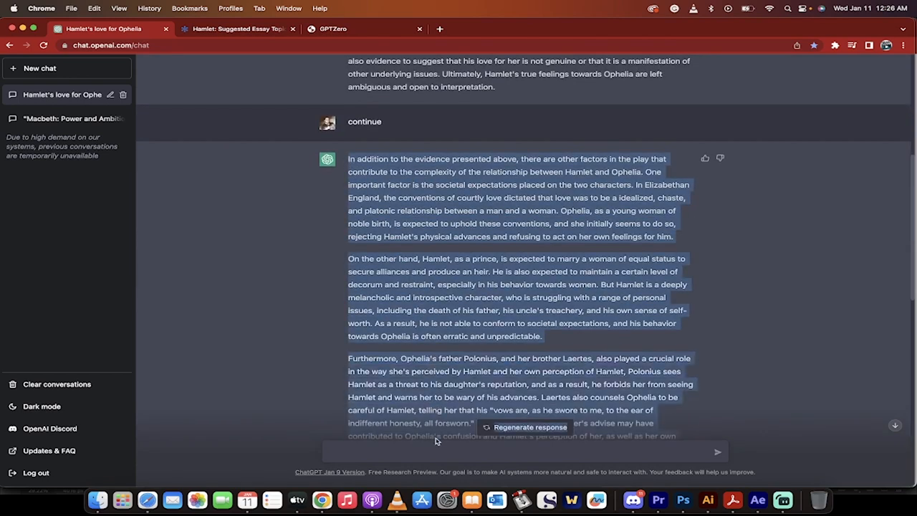
# Step: Copy the essay's continued text about Hamlet and Ophelia and return to the GPTZero homepage
pyautogui.scroll(-3)
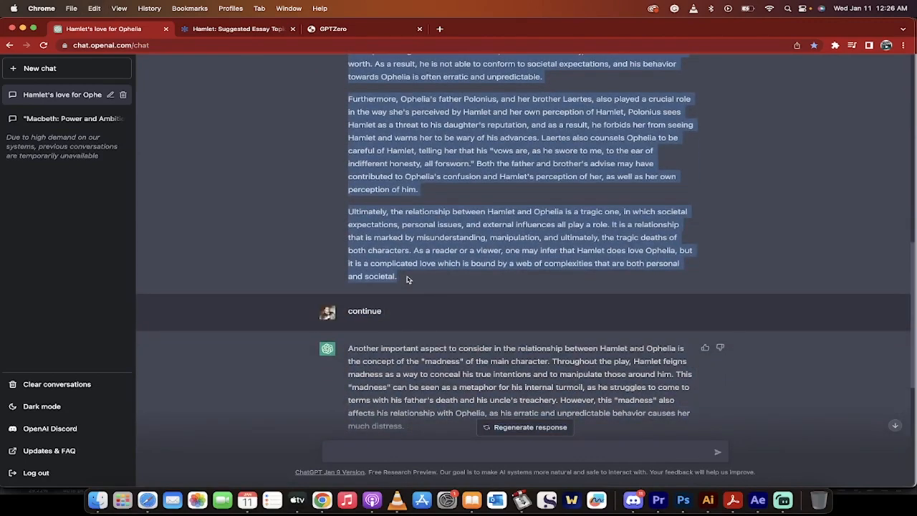
pyautogui.click(333, 28)
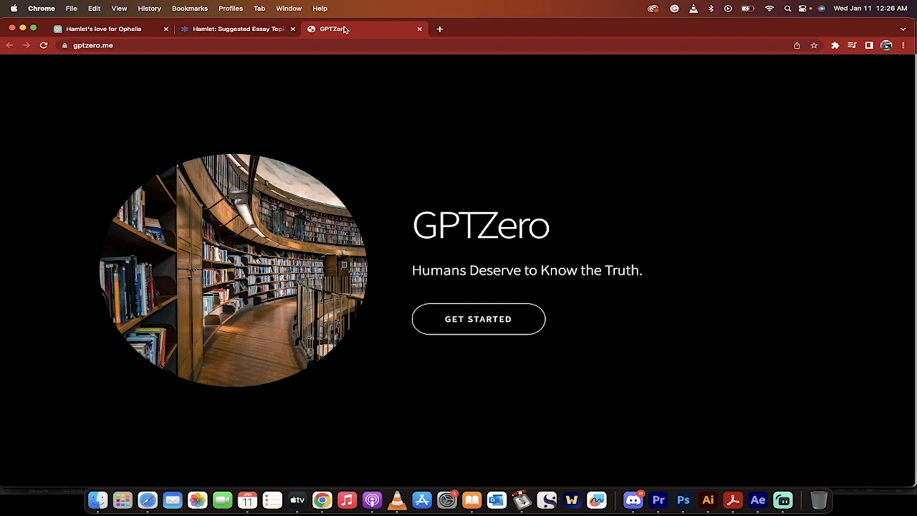
# Step: Launch the GPTZero Classic detector from the 'Try GPTZero Classic' section
pyautogui.scroll(-3)
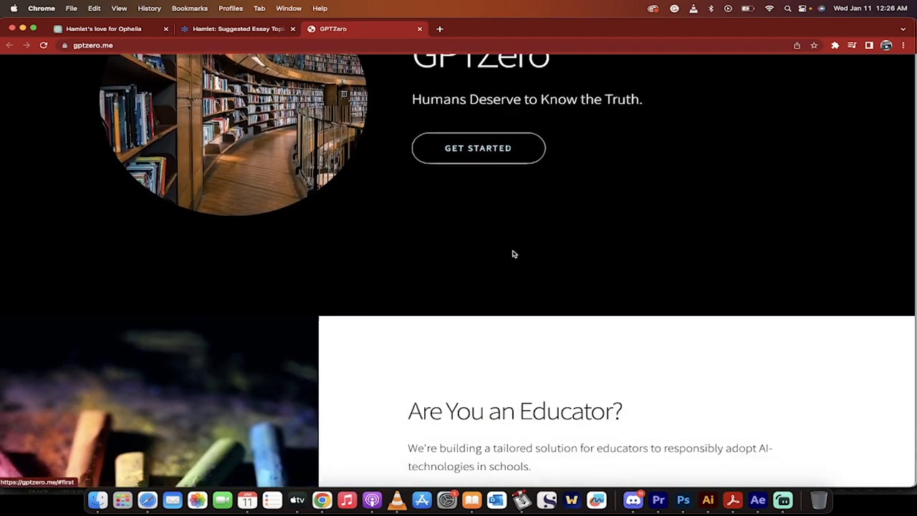
pyautogui.scroll(-3)
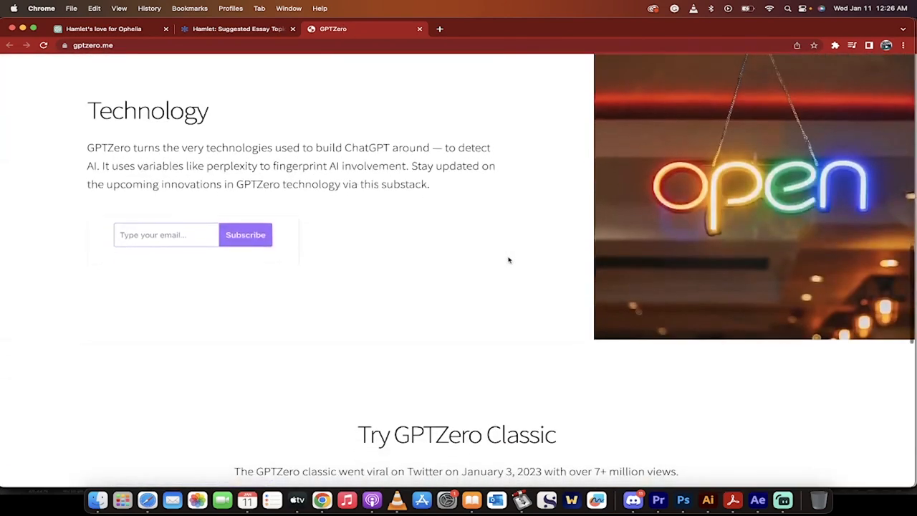
pyautogui.scroll(-3)
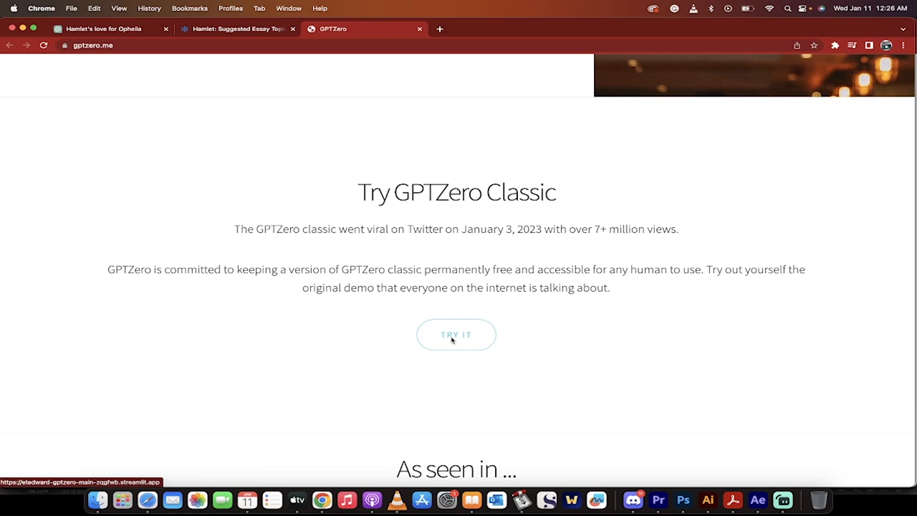
pyautogui.click(455, 335)
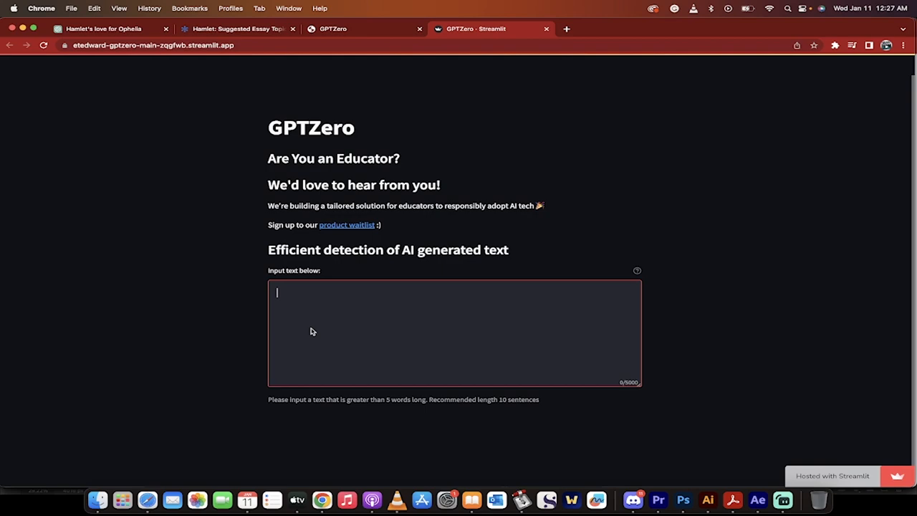
pyautogui.moveTo(322, 300)
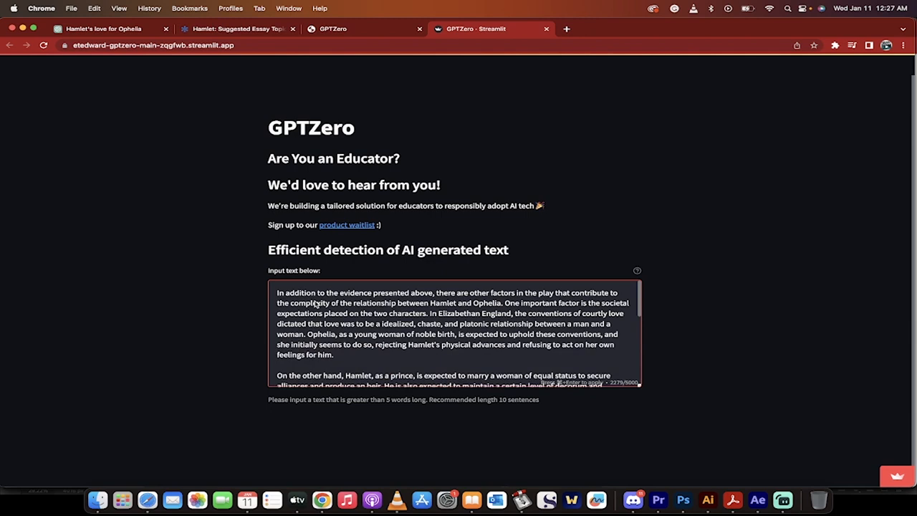
pyautogui.moveTo(332, 317)
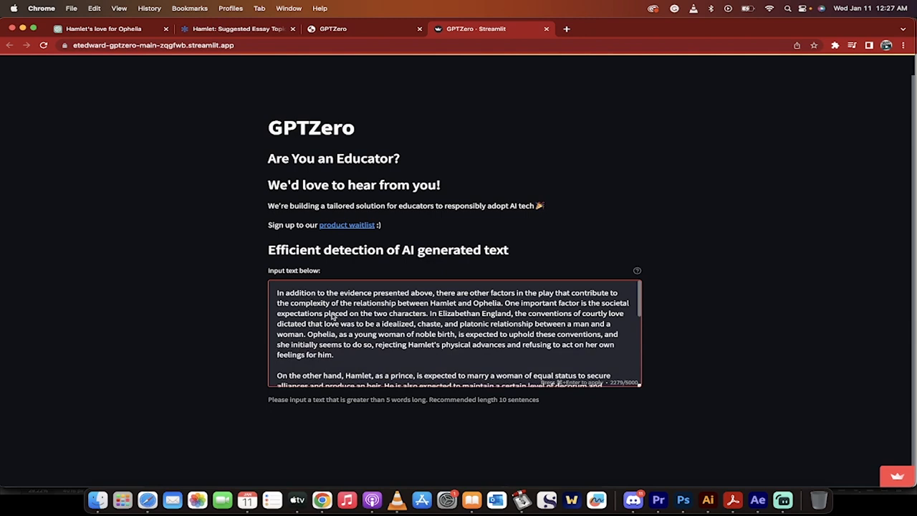
pyautogui.moveTo(272, 312)
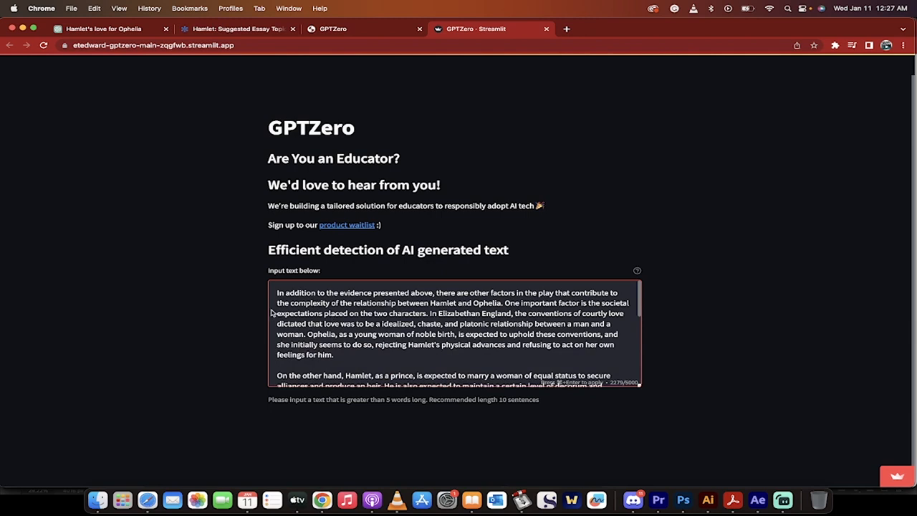
# Step: Submit the pasted Hamlet essay in the input box for analysis with Cmd+Enter
pyautogui.scroll(-3)
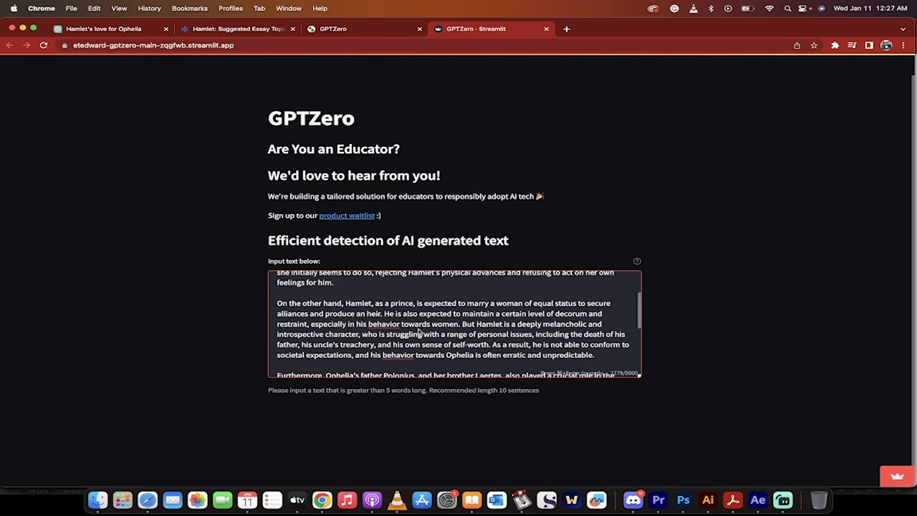
pyautogui.scroll(-3)
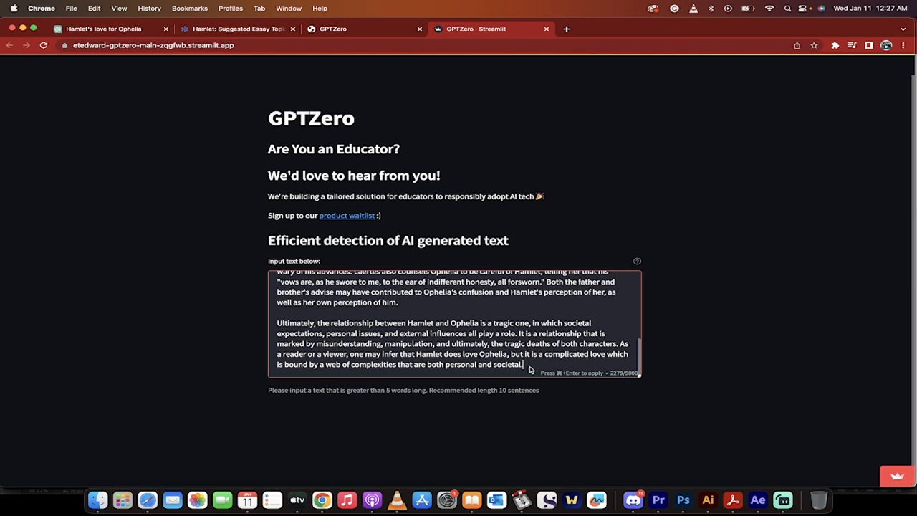
pyautogui.press('cmd+enter')
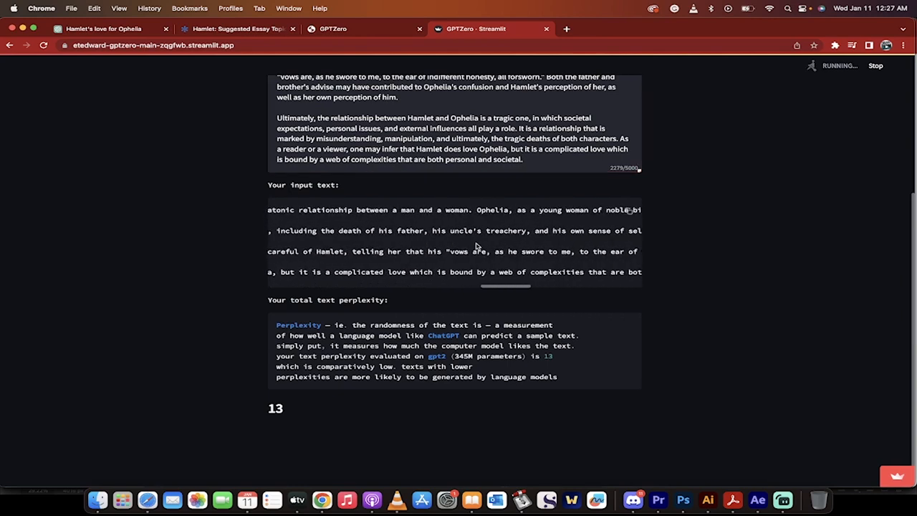
# Step: Review the results: total perplexity 13, average sentence perplexity ~34.86, highest sentence perplexity 77 and the bar chart
pyautogui.scroll(-3)
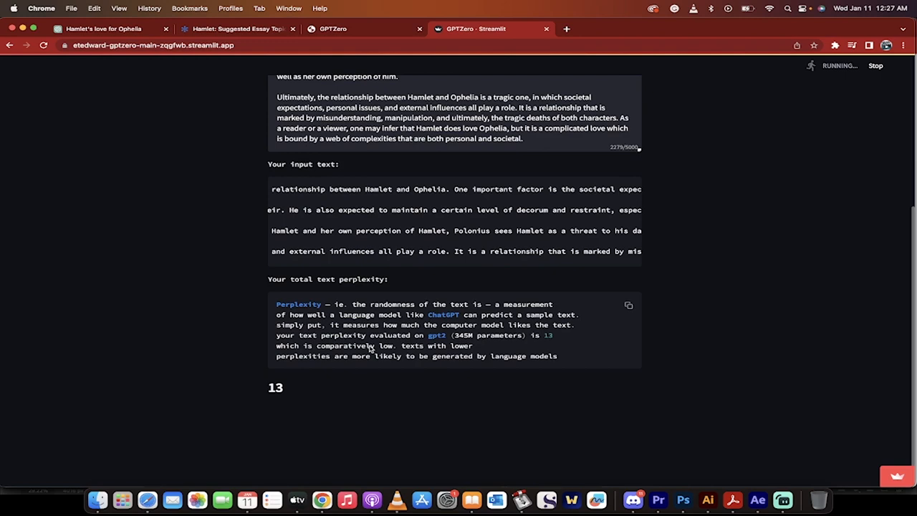
pyautogui.scroll(-3)
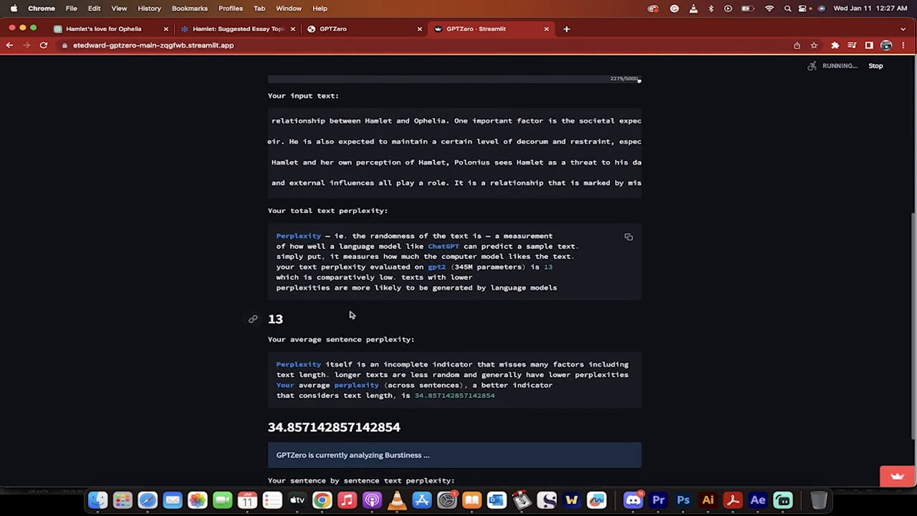
pyautogui.scroll(-3)
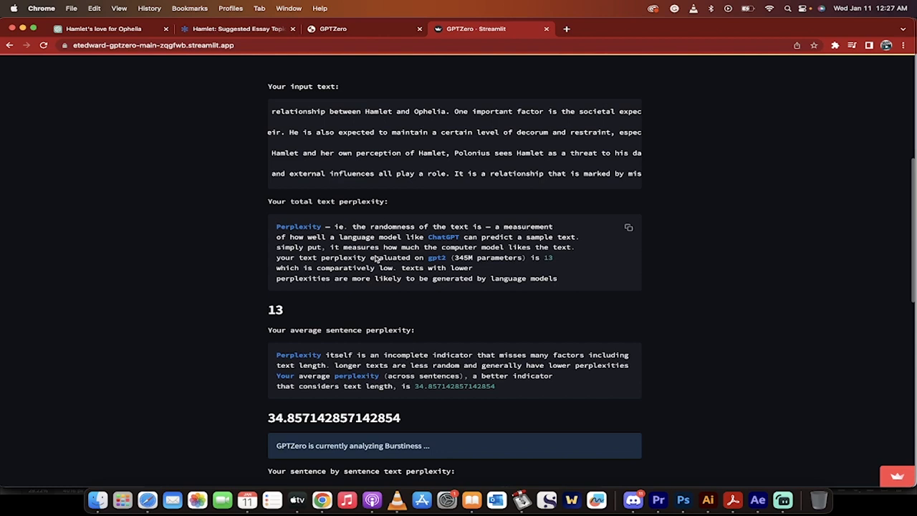
pyautogui.scroll(-3)
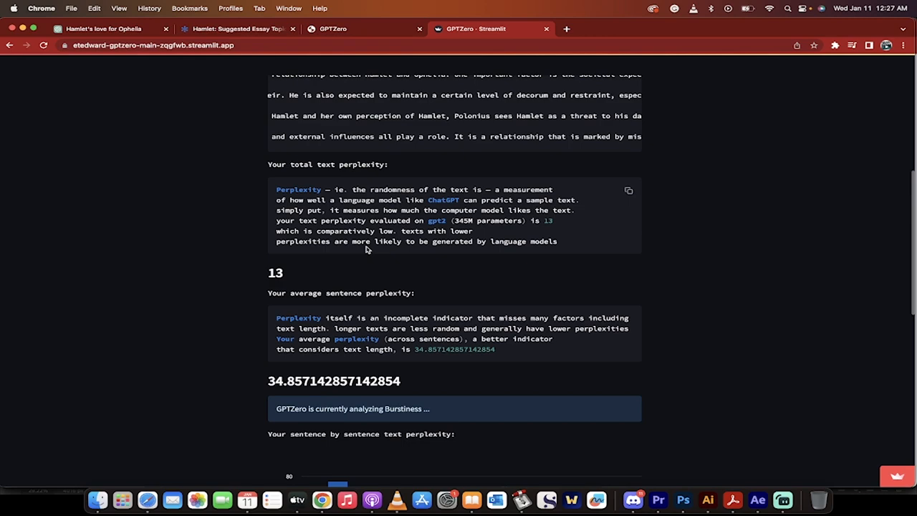
pyautogui.scroll(-3)
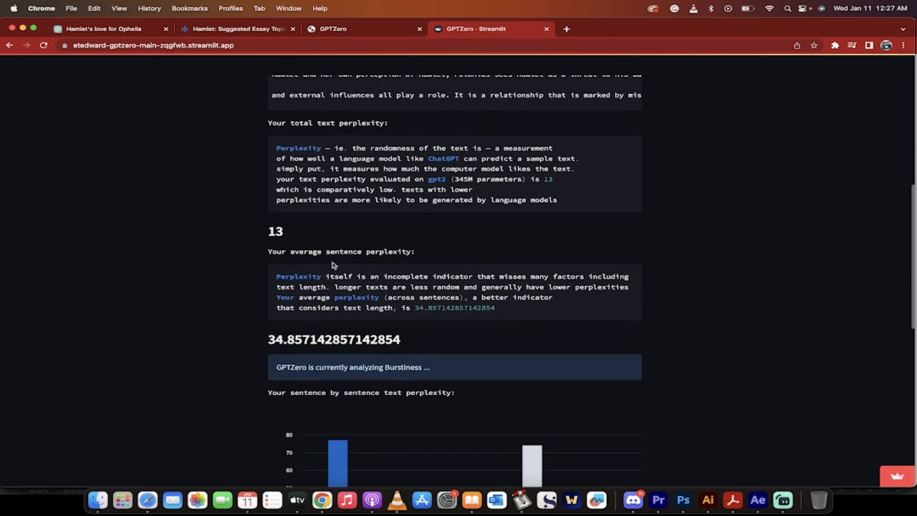
pyautogui.scroll(-3)
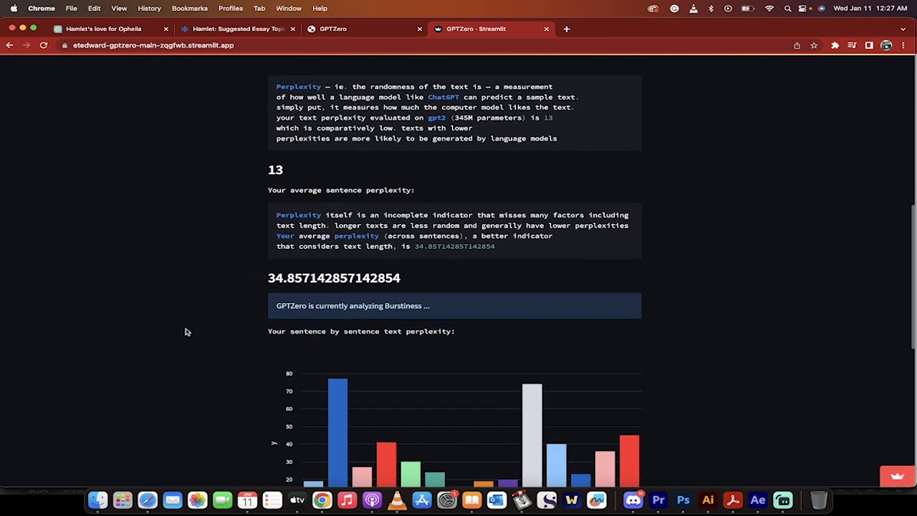
pyautogui.scroll(-3)
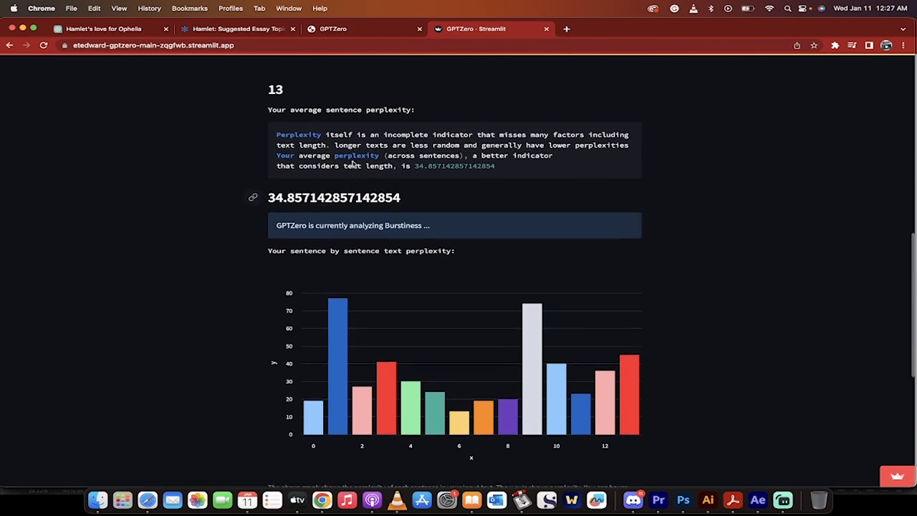
pyautogui.scroll(-3)
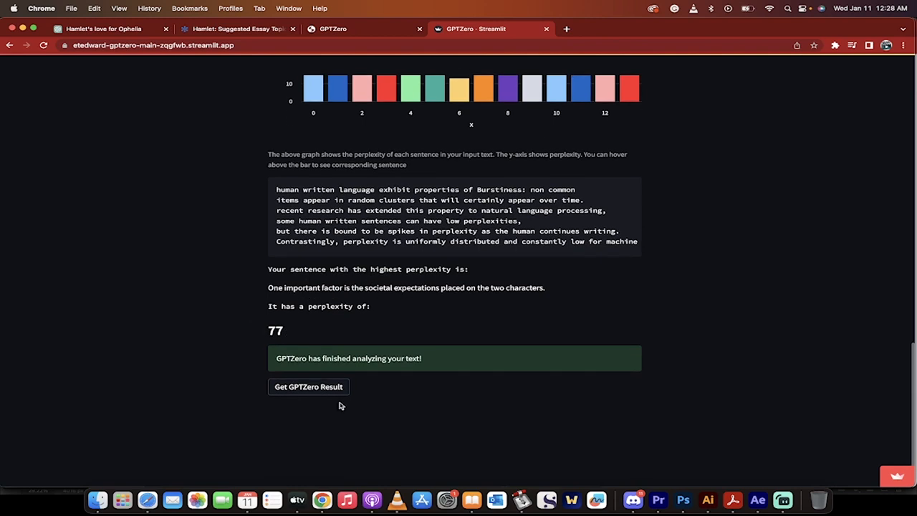
# Step: Get the GPTZero result: score ~19.65, essay judged most likely AI generated
pyautogui.click(308, 387)
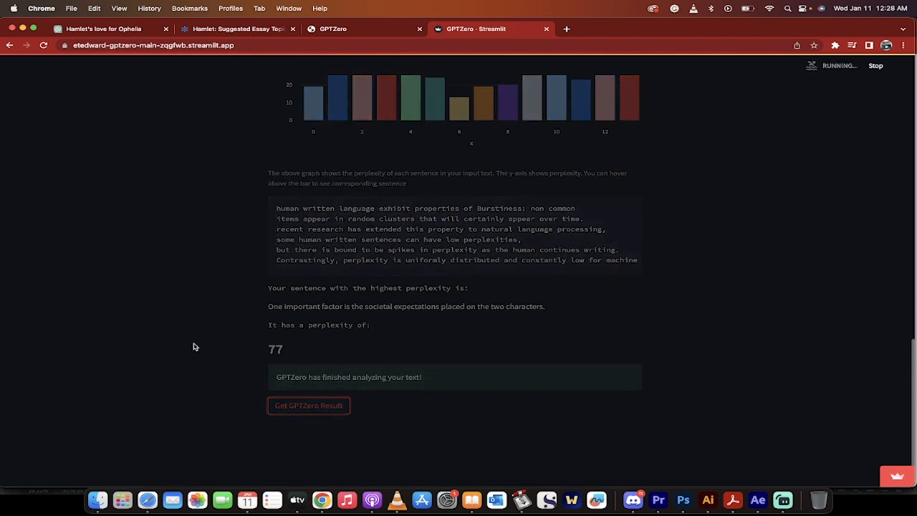
pyautogui.scroll(-3)
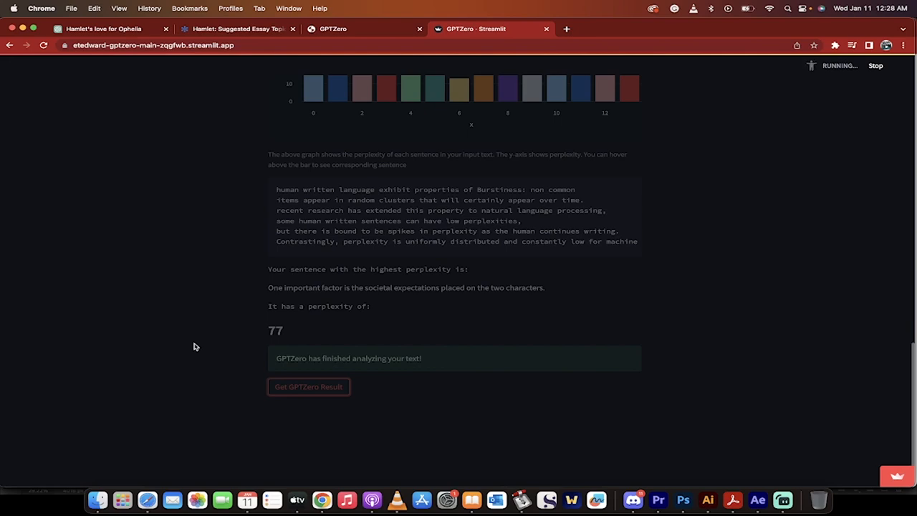
pyautogui.click(308, 387)
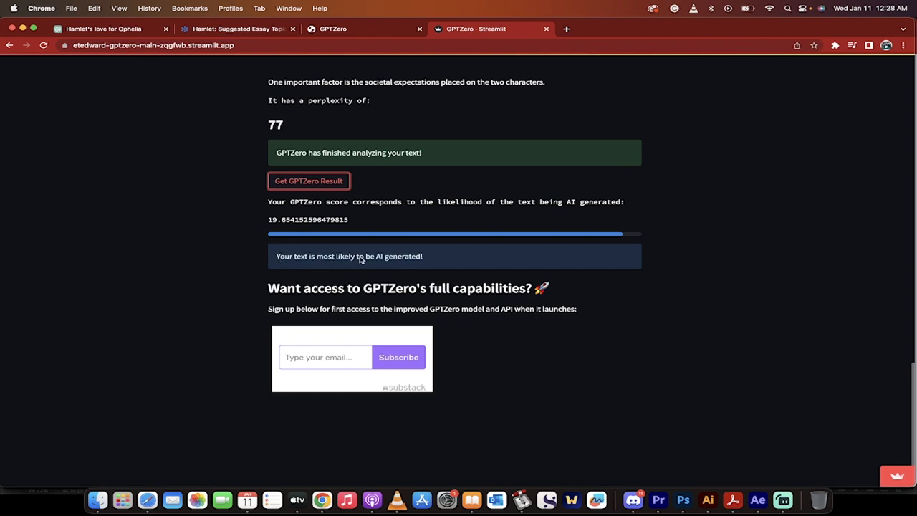
pyautogui.moveTo(464, 269)
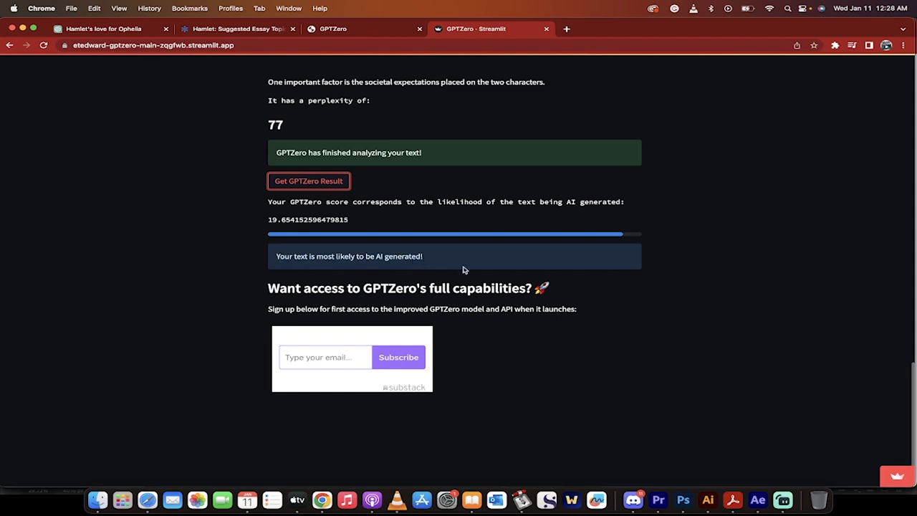
pyautogui.moveTo(630, 238)
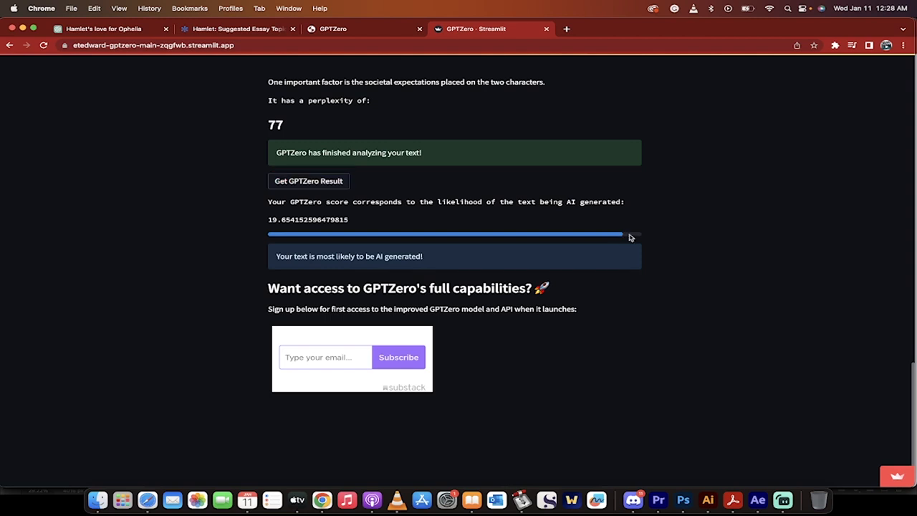
pyautogui.moveTo(621, 238)
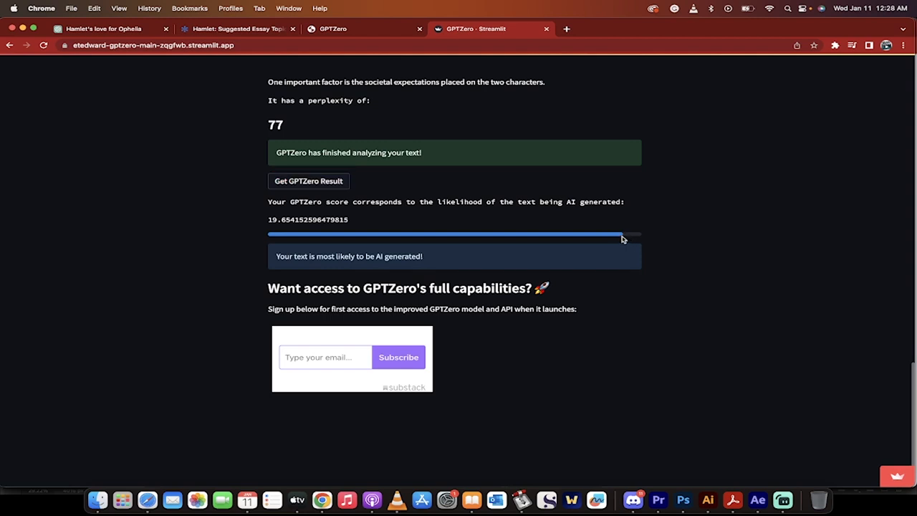
pyautogui.moveTo(604, 254)
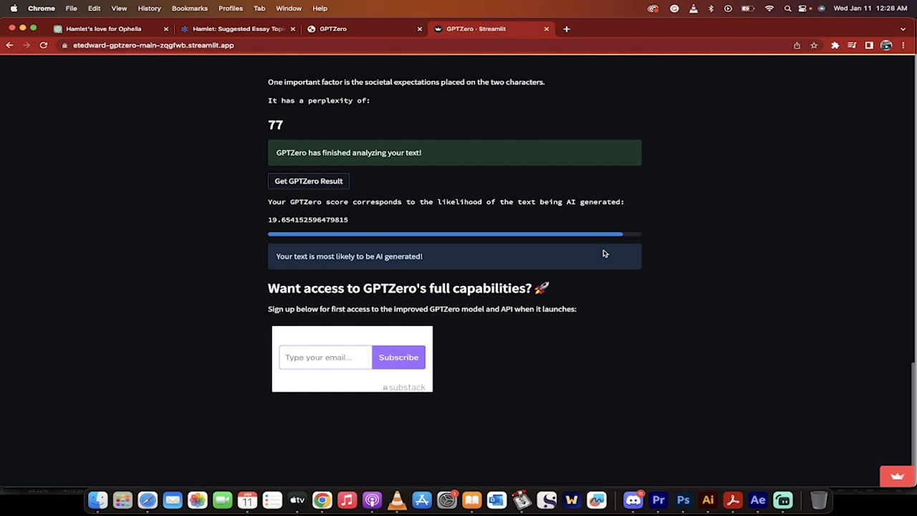
pyautogui.moveTo(565, 264)
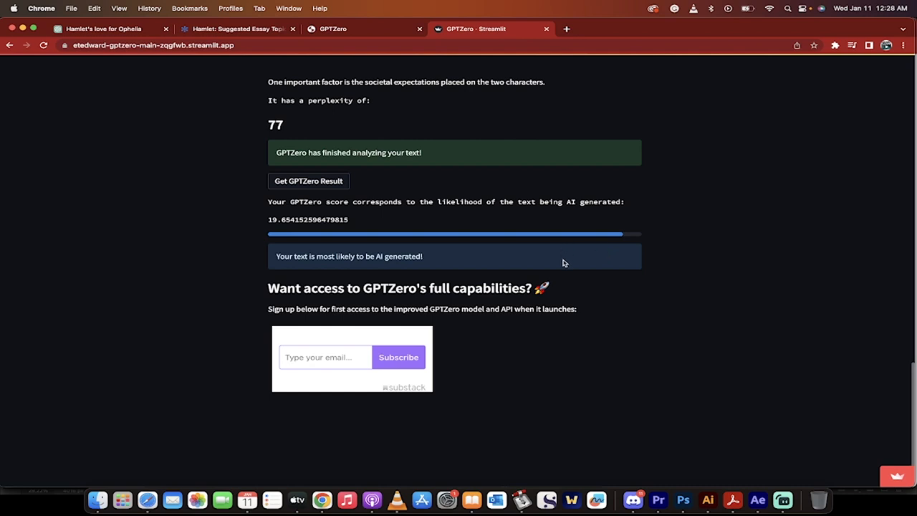
pyautogui.moveTo(699, 364)
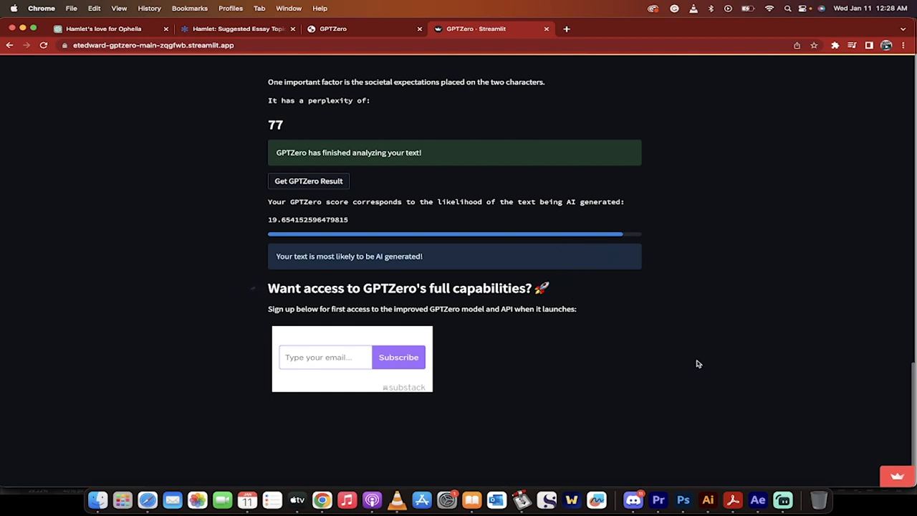